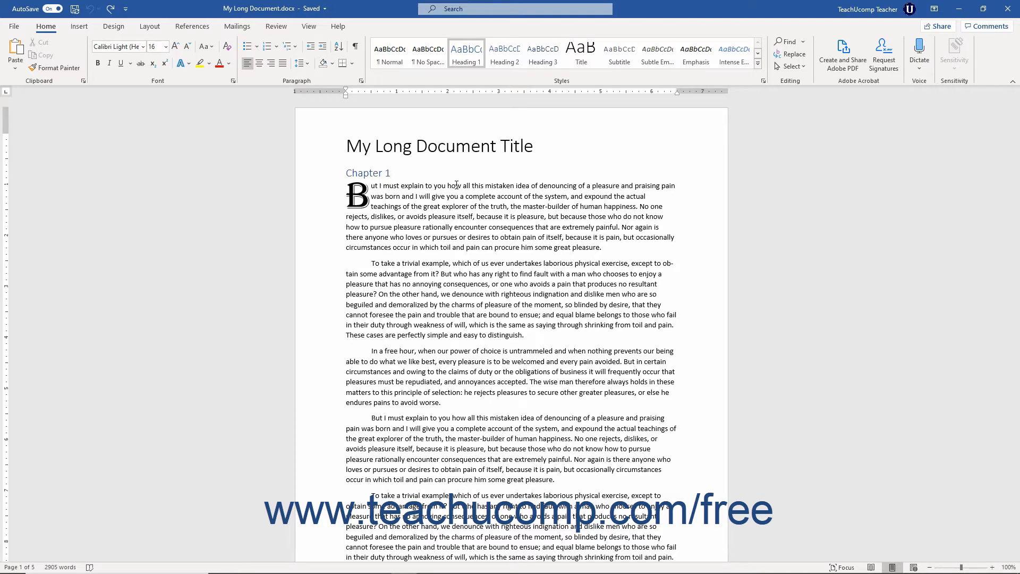
mouse_move(313, 30)
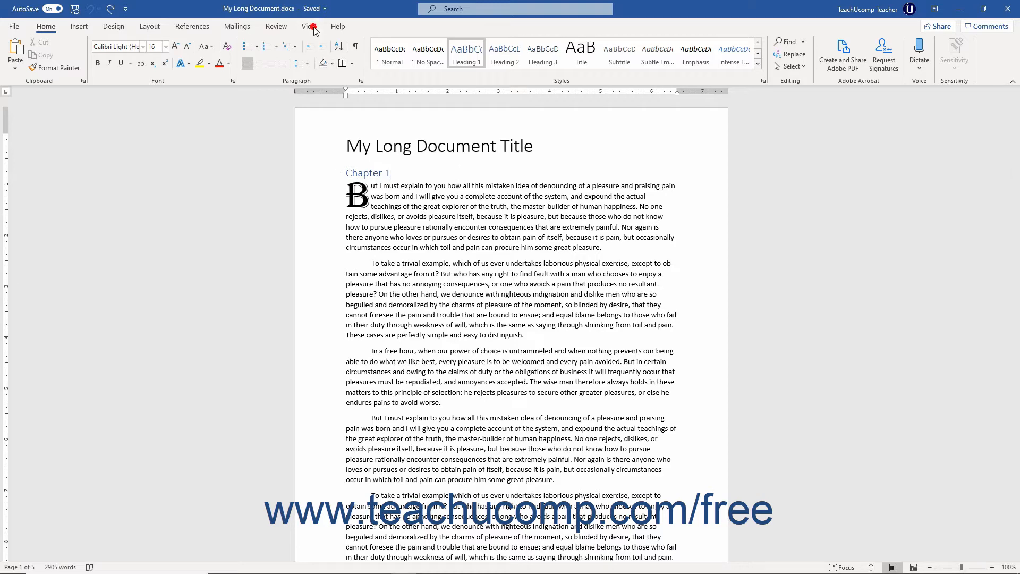
Show the View ribbon so the document viewing options are available
click(310, 25)
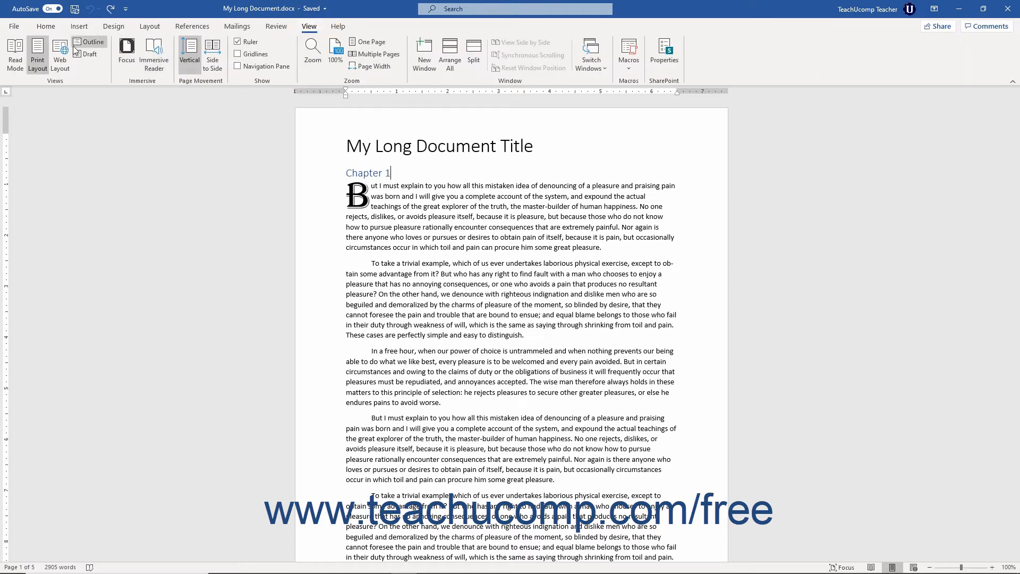
Switch My Long Document to Outline view, scroll through it, and place the cursor in the Chapter 1 heading
click(91, 42)
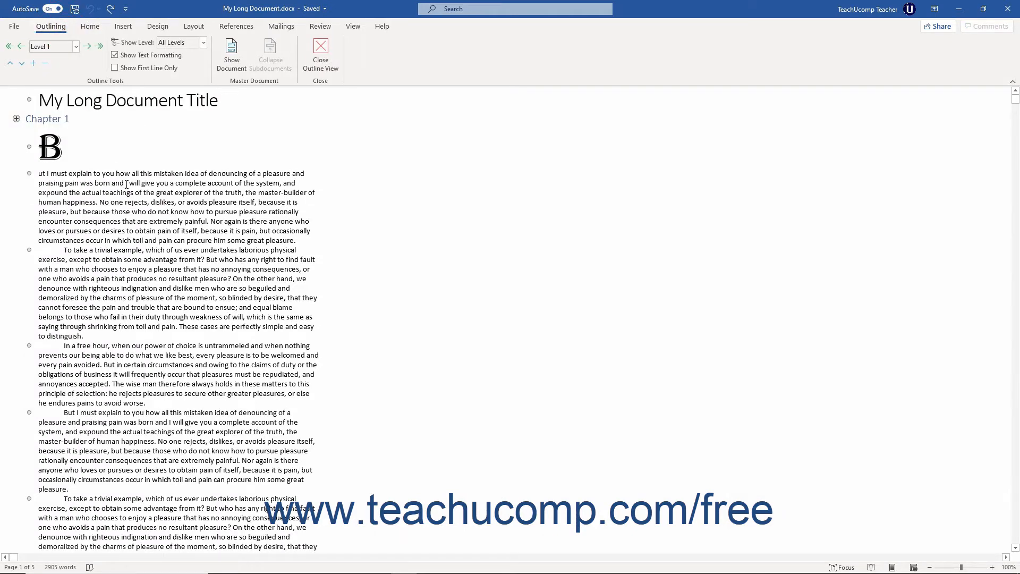
scroll(down, 3)
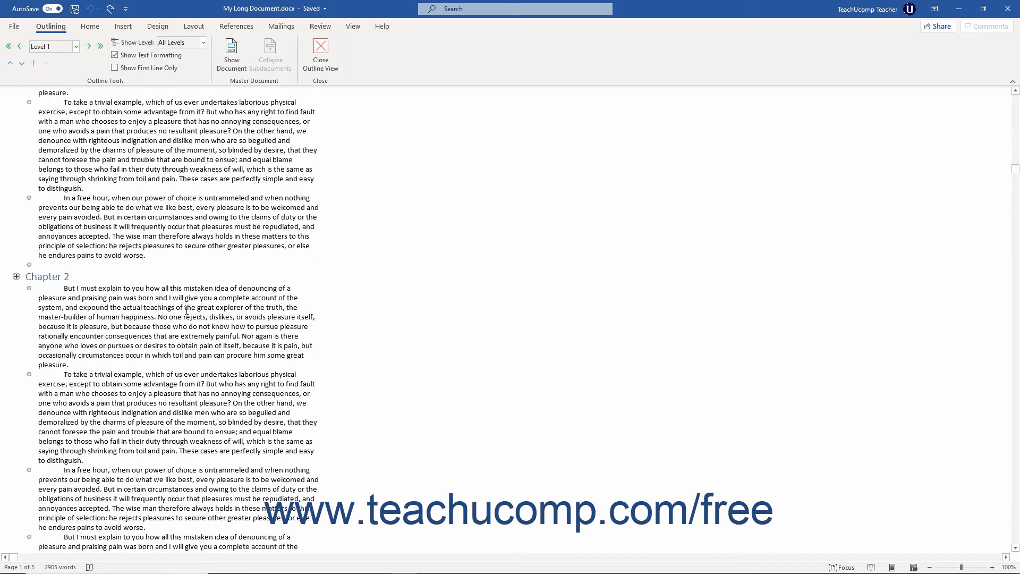
scroll(up, 3)
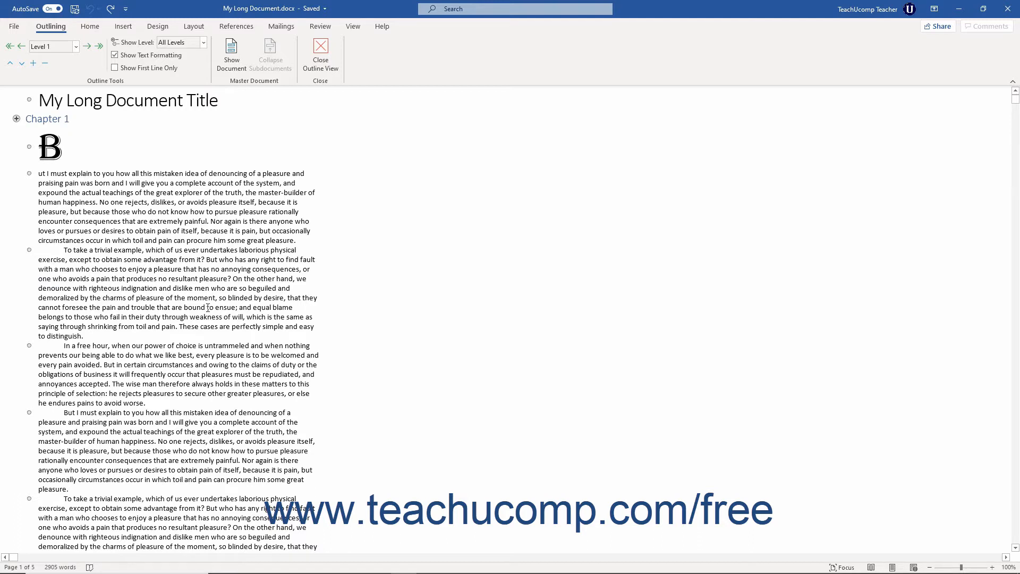
click(65, 118)
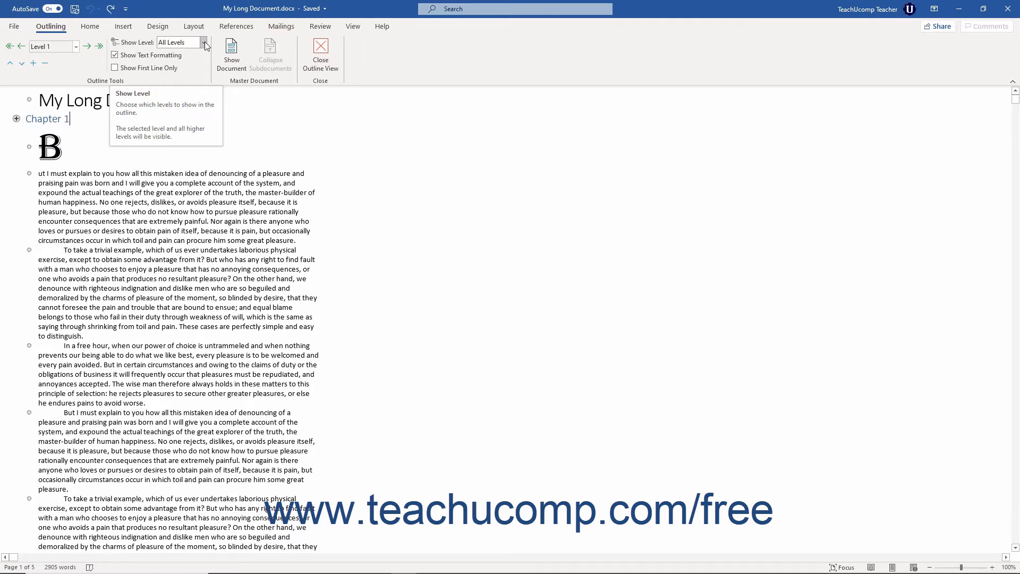
click(204, 42)
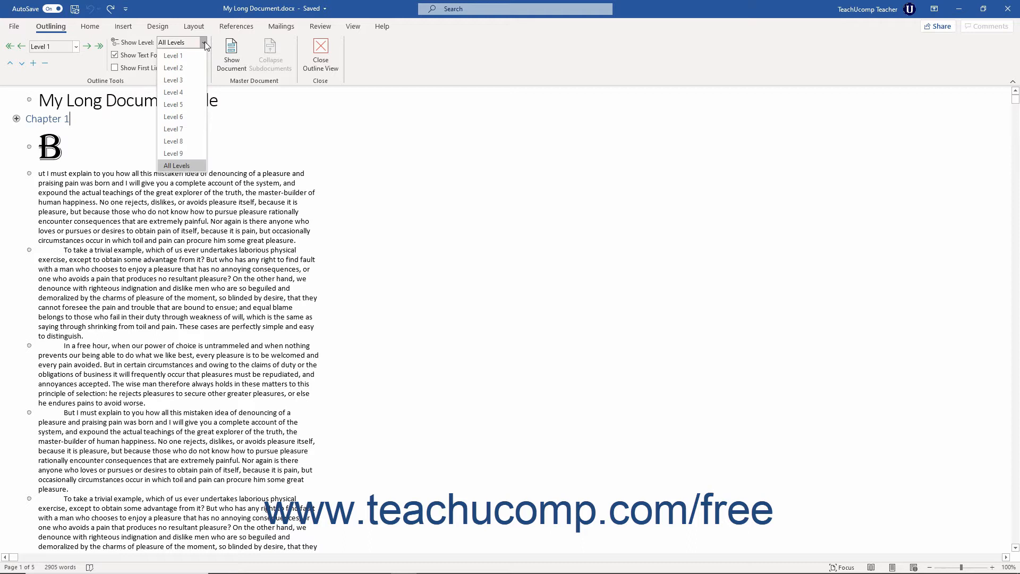
click(173, 55)
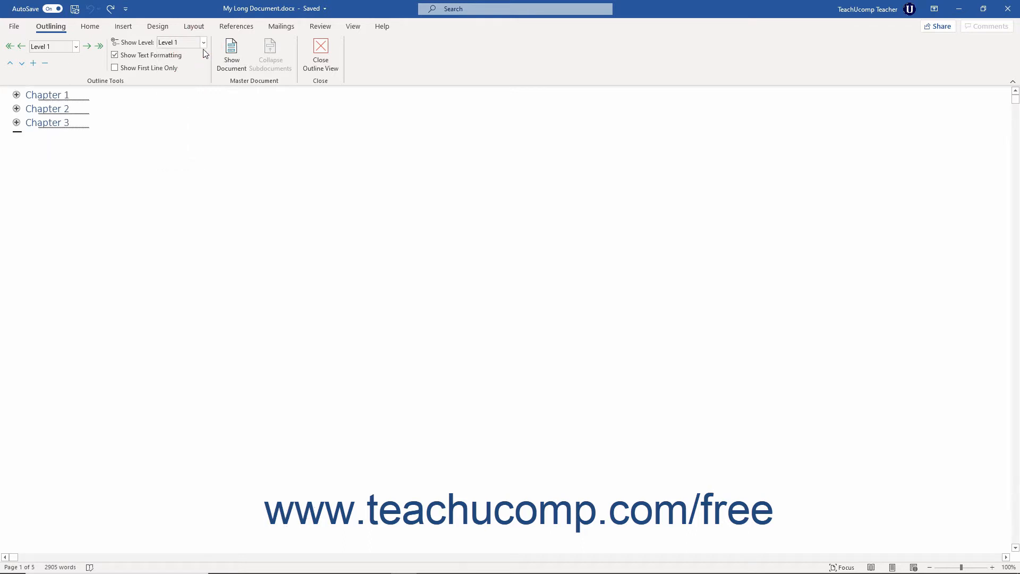
click(203, 42)
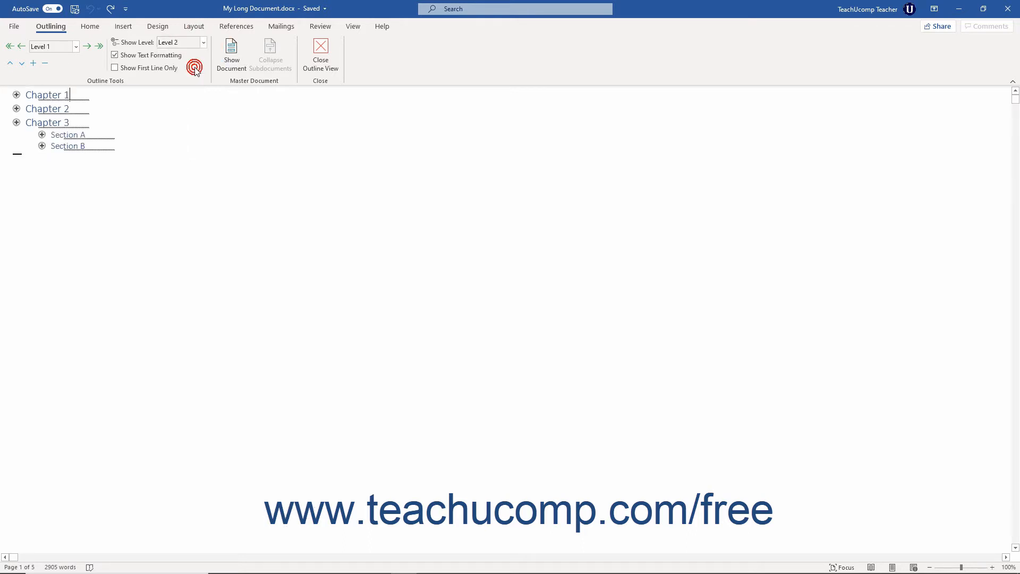
click(203, 41)
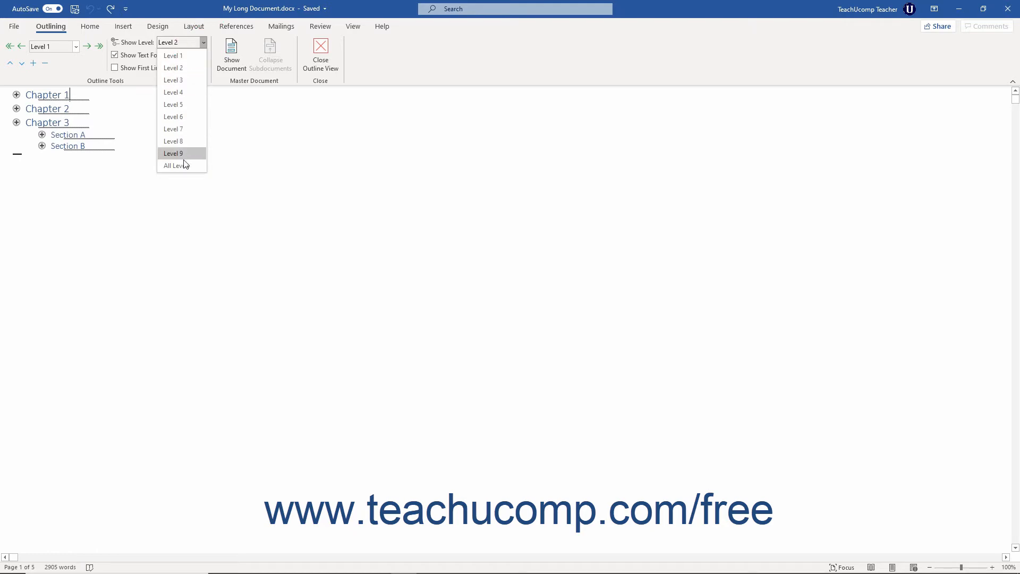
click(173, 164)
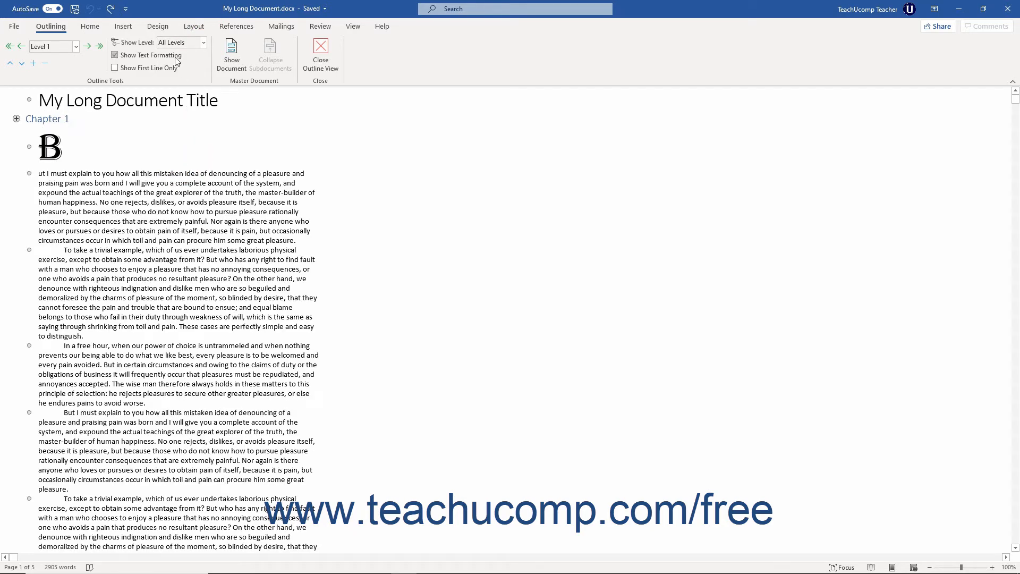
mouse_move(150, 54)
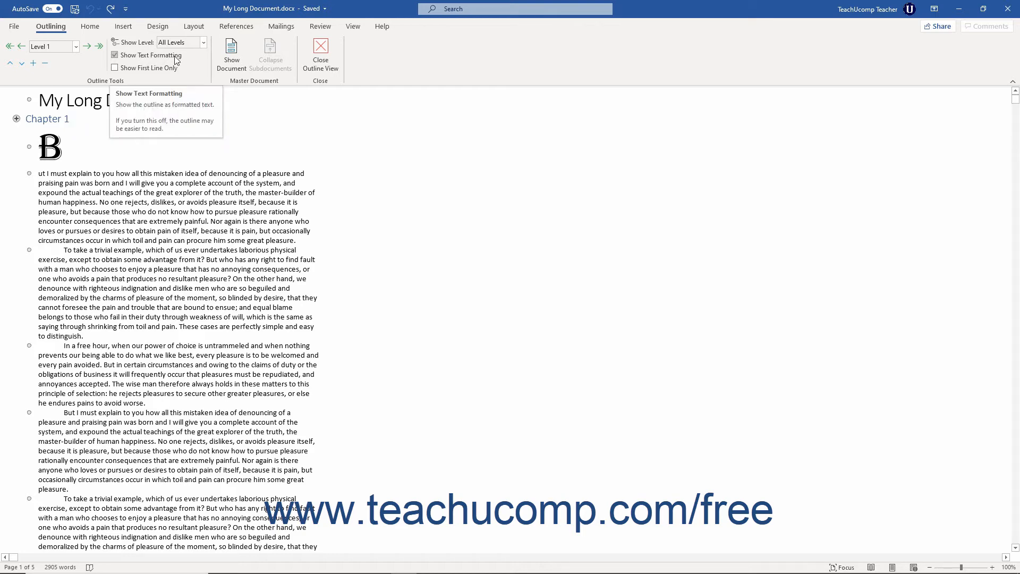
click(114, 54)
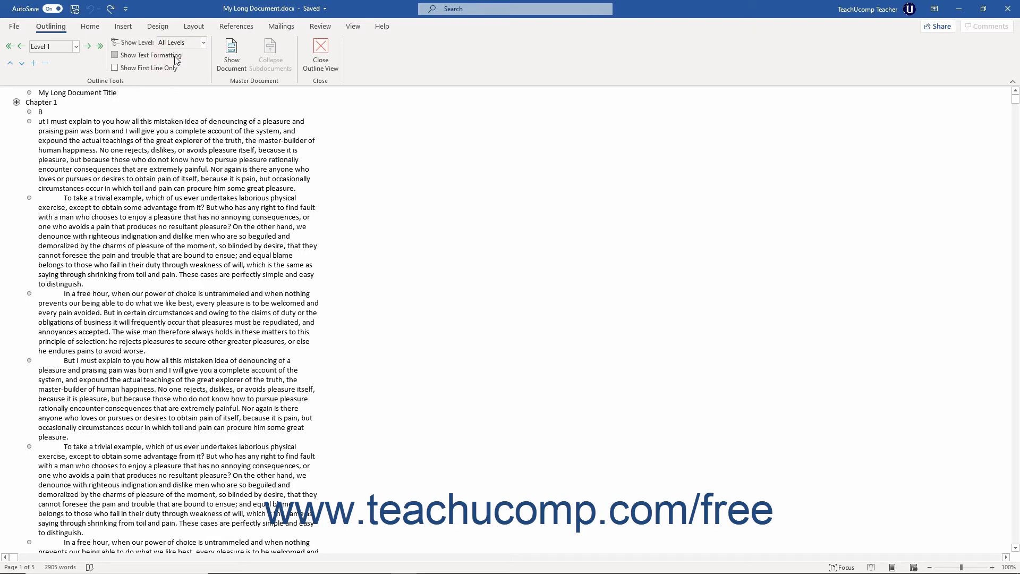
click(115, 54)
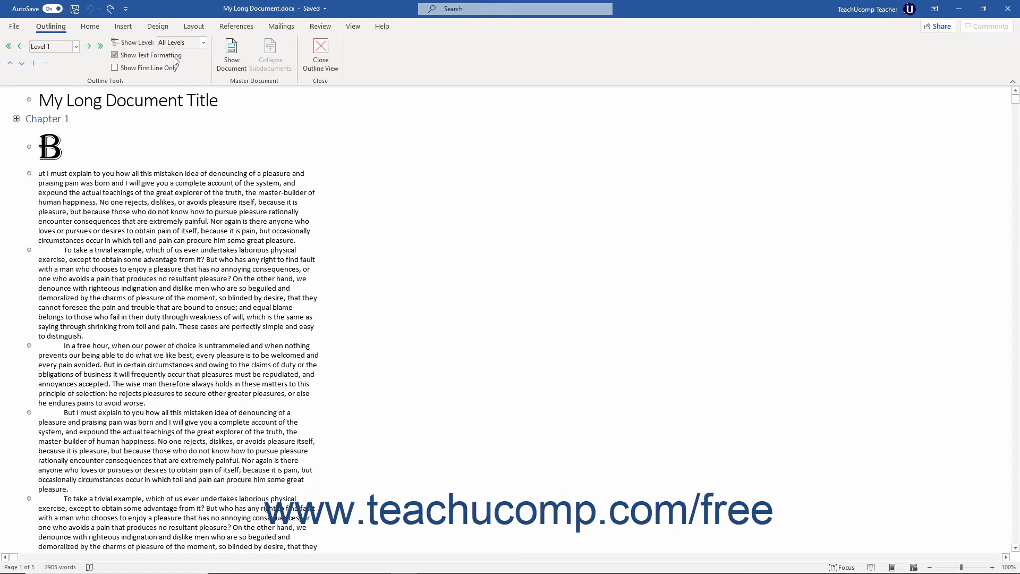
mouse_move(171, 68)
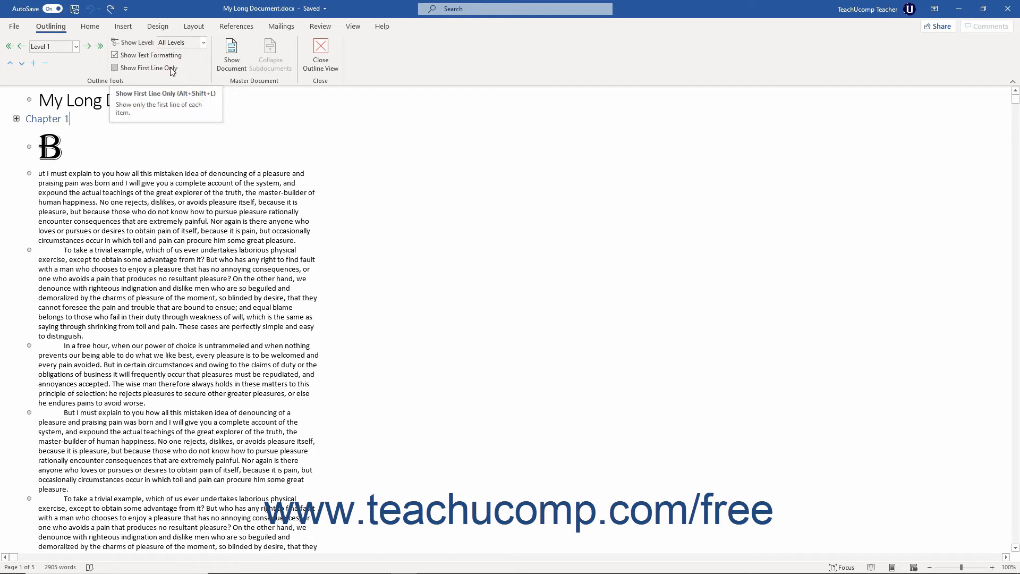
click(115, 68)
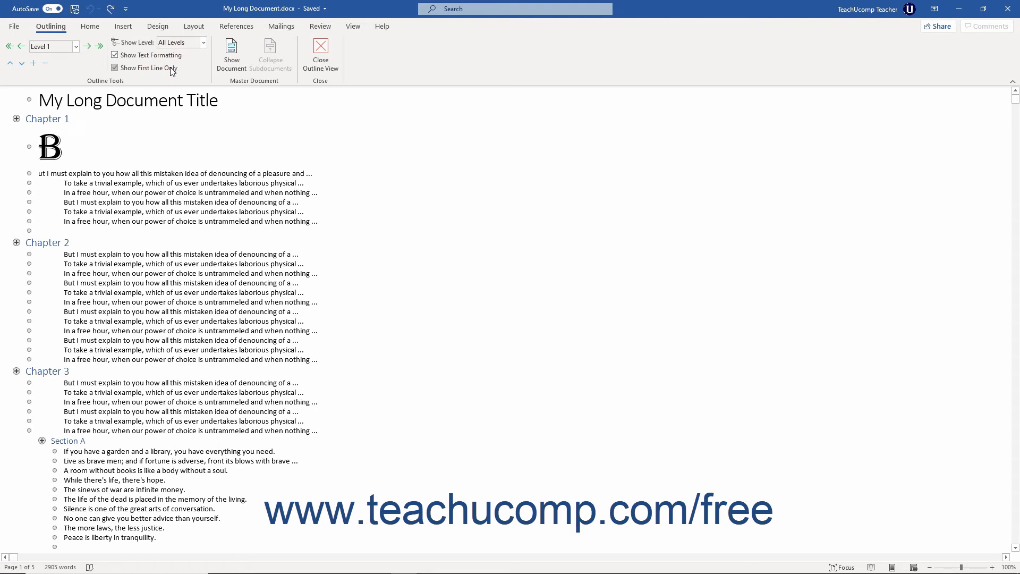
click(115, 68)
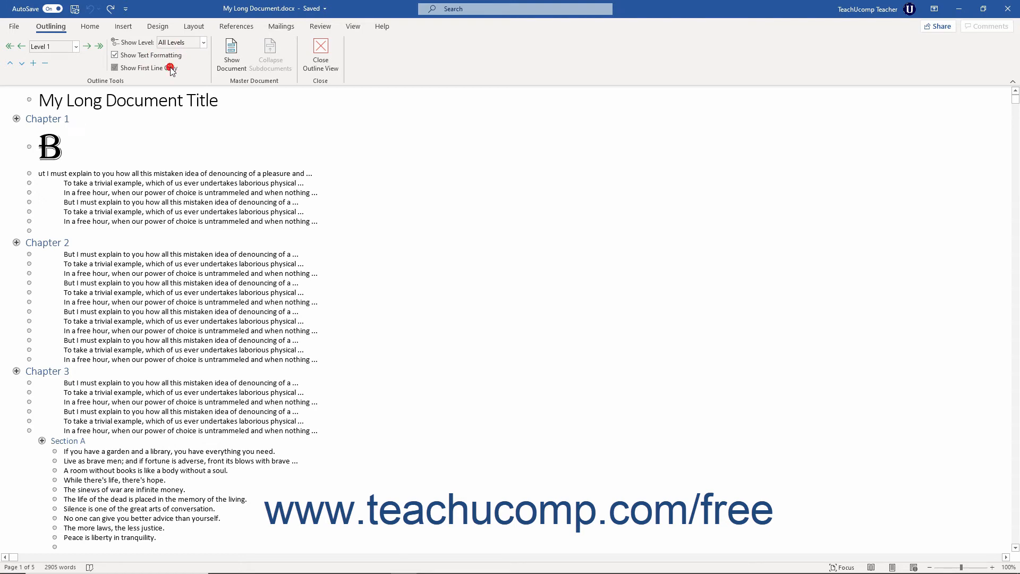
click(113, 68)
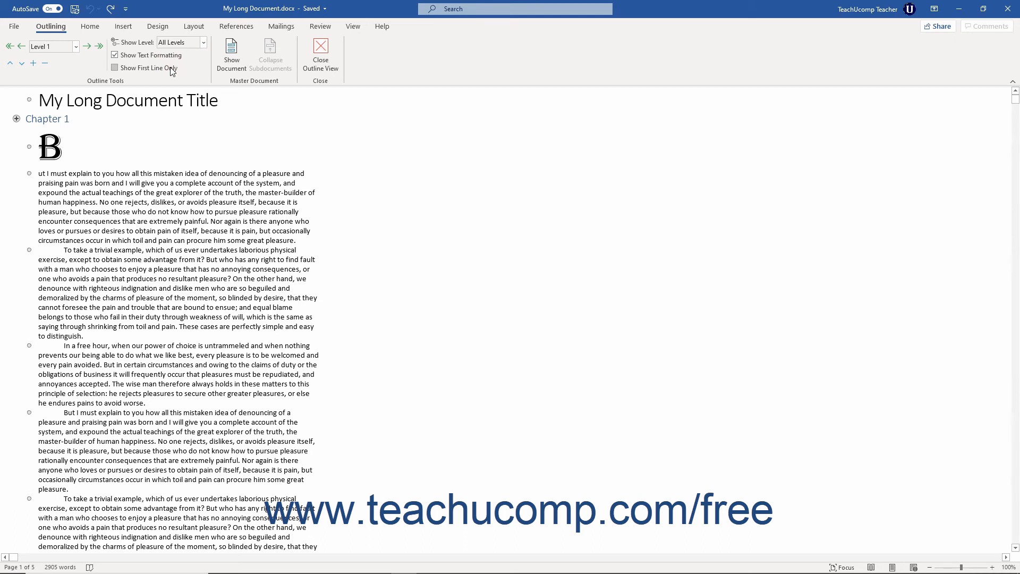
mouse_move(320, 54)
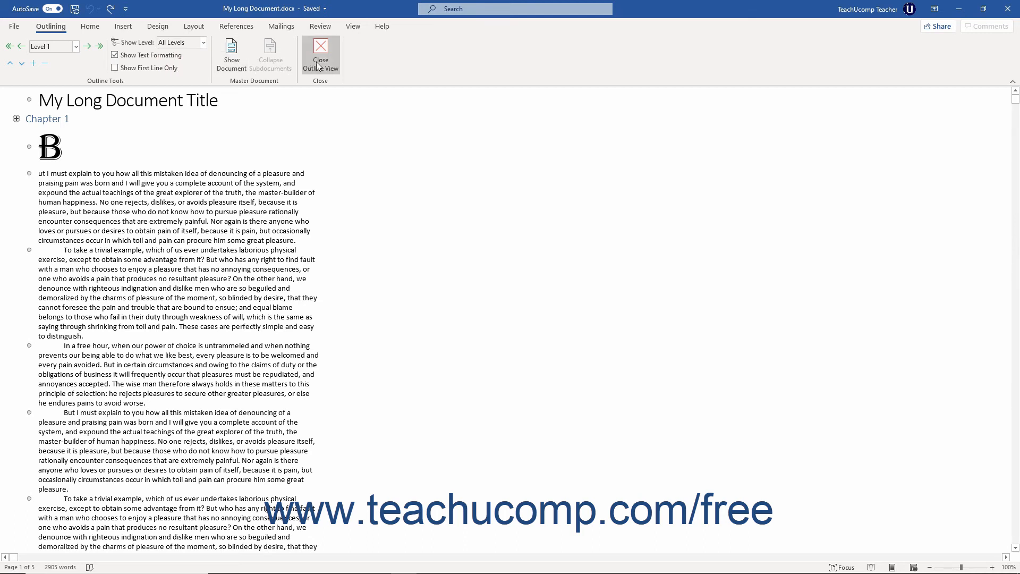
mouse_move(319, 55)
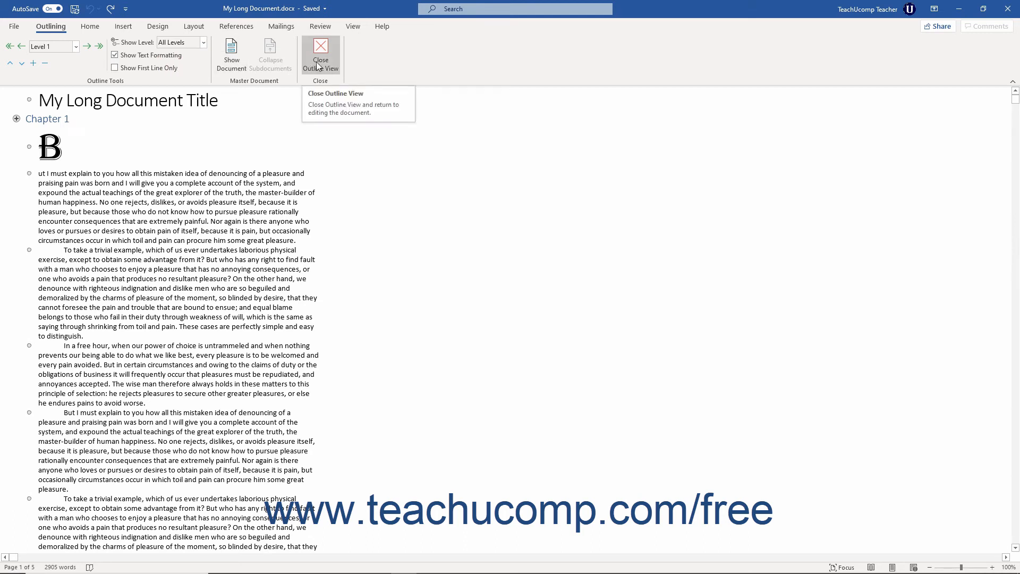